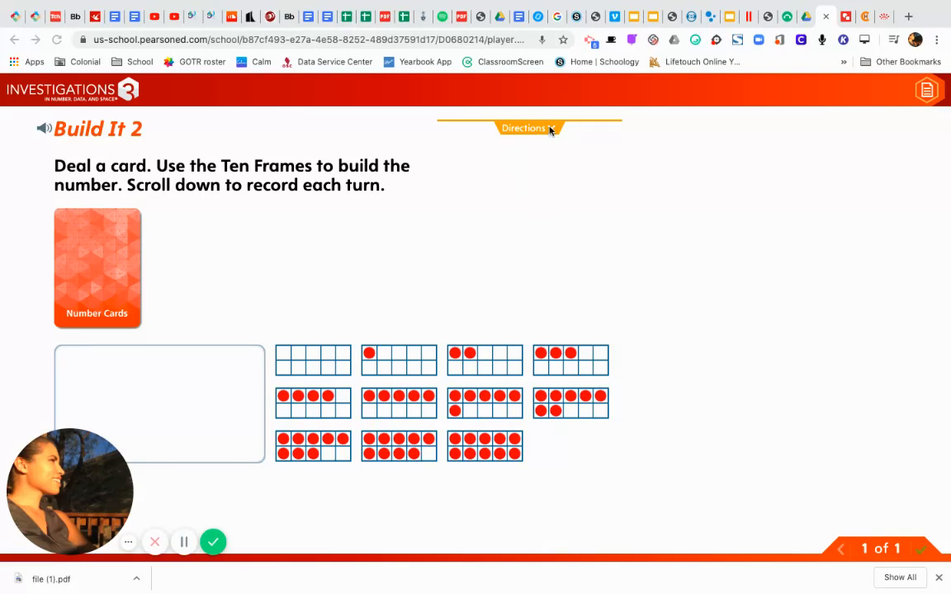
Review the game directions, then deal the number card 11 and bring up the recording sheet
click(528, 128)
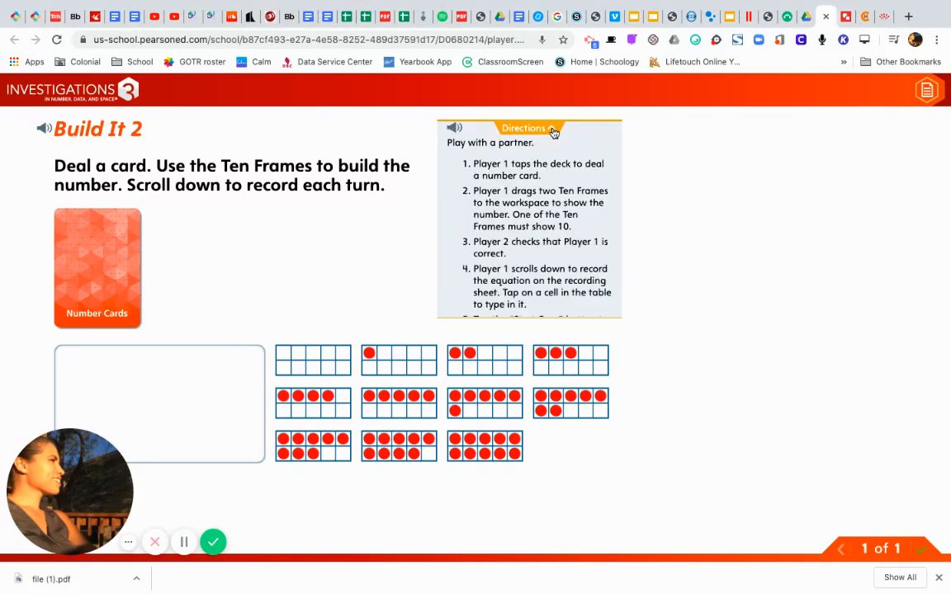
click(529, 127)
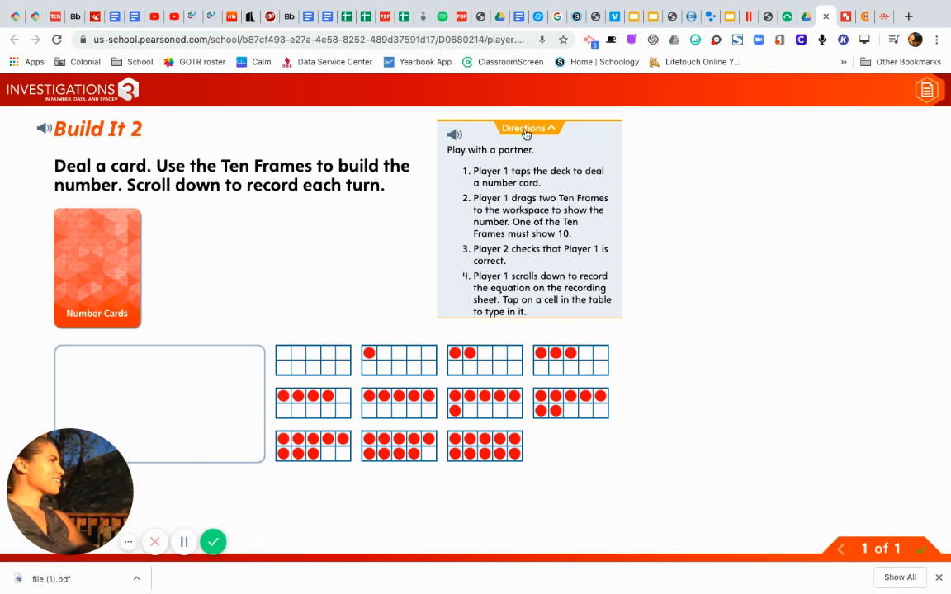
click(529, 128)
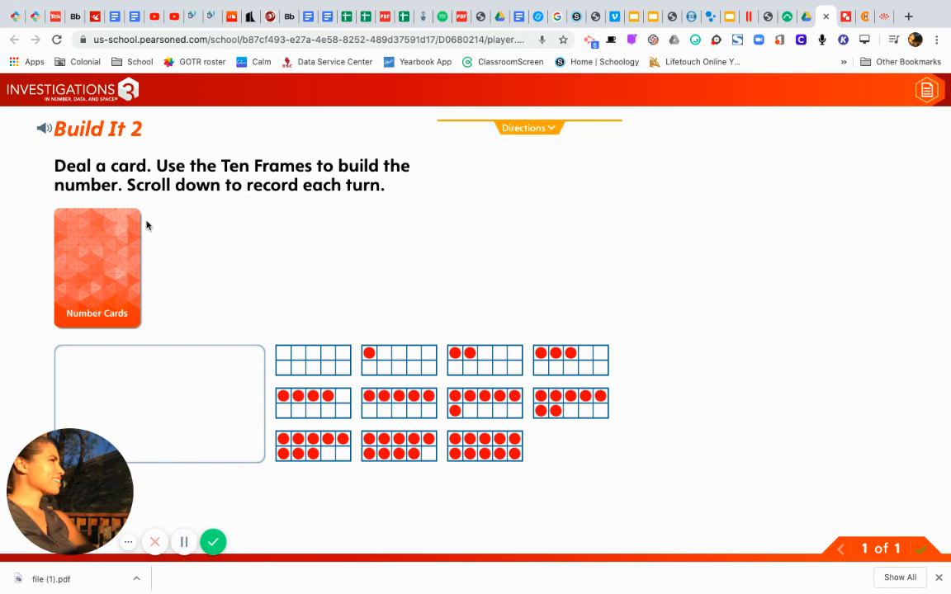
click(97, 267)
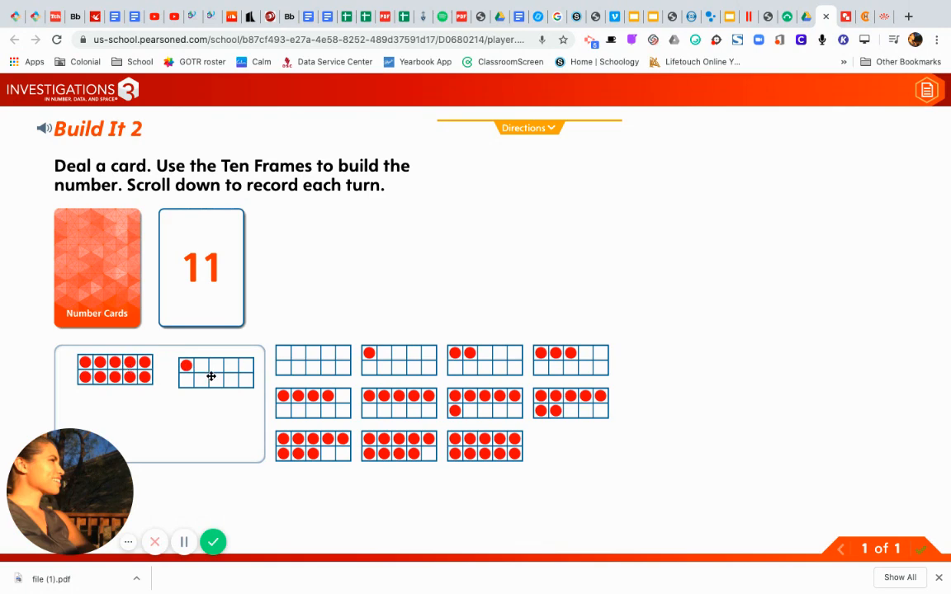
click(844, 16)
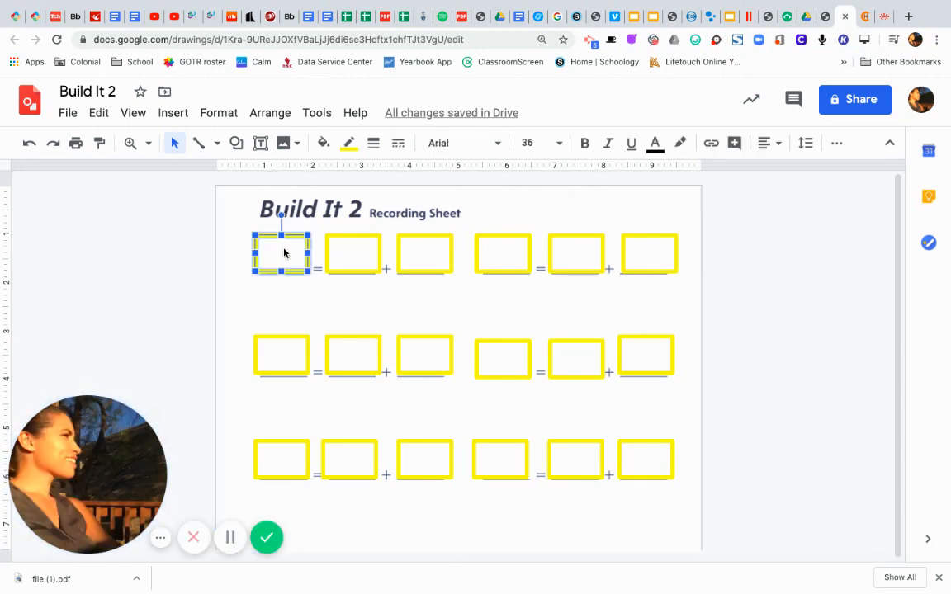
Fill the first equation boxes with 11 and 10 to record 11 = 10 + 1
text(11)
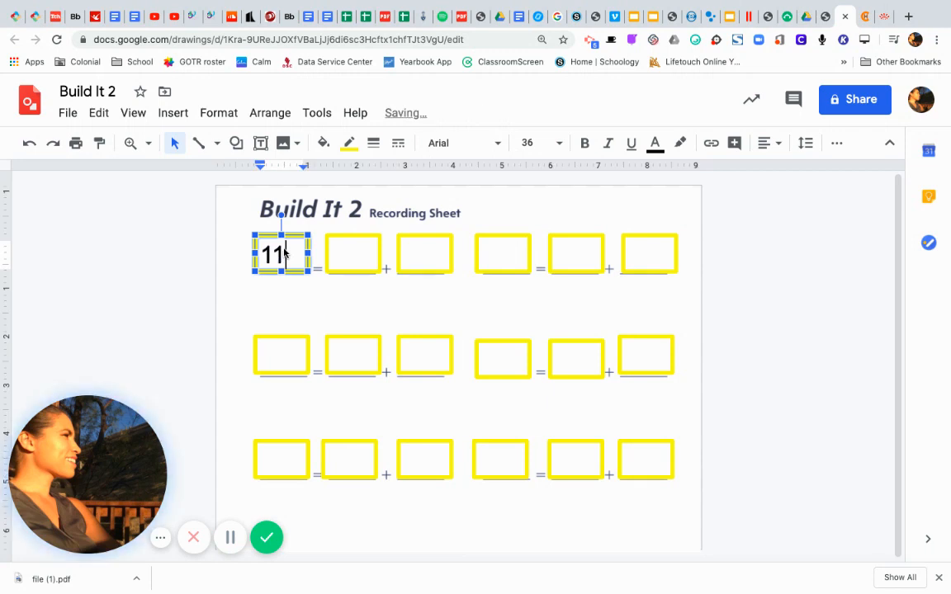
click(354, 254)
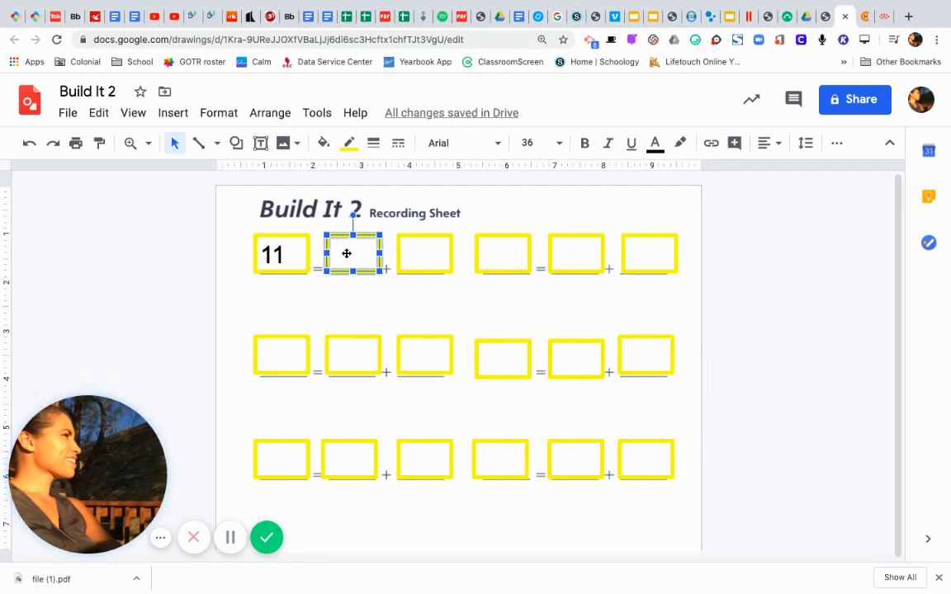
text(10)
click(425, 254)
text(1)
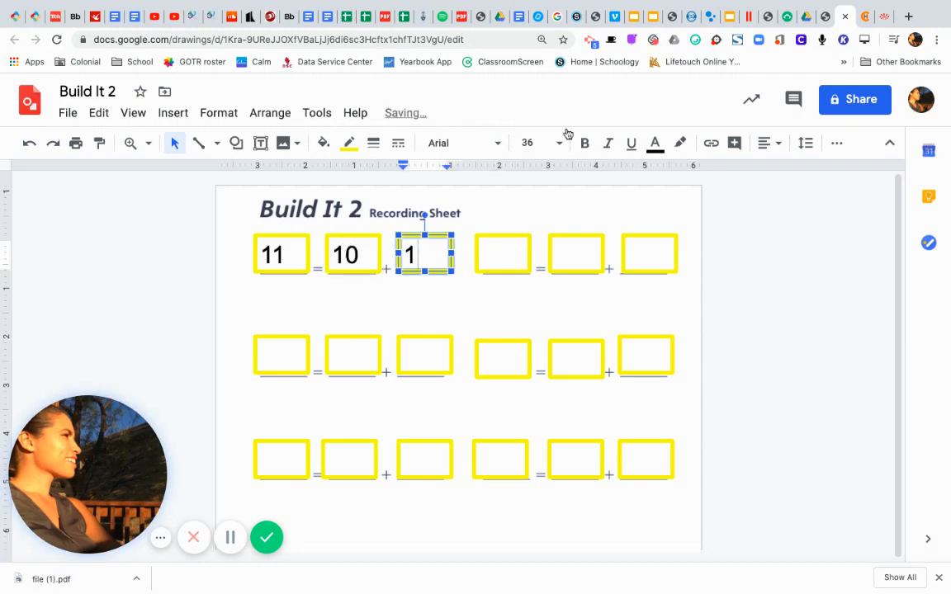
click(838, 16)
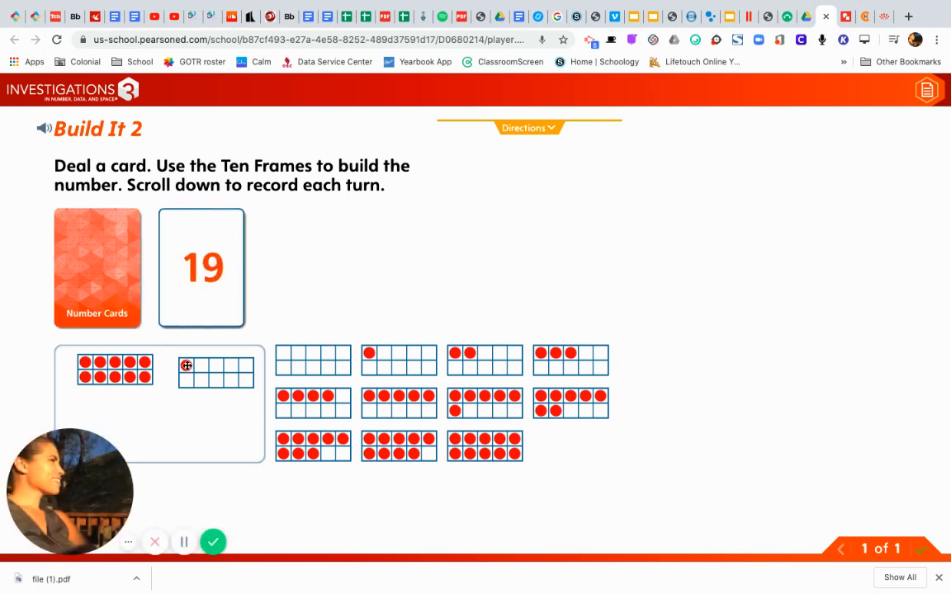
Drag the one-dot ten frame out, leaving only the full ten frame for 19
drag(215, 372, 369, 353)
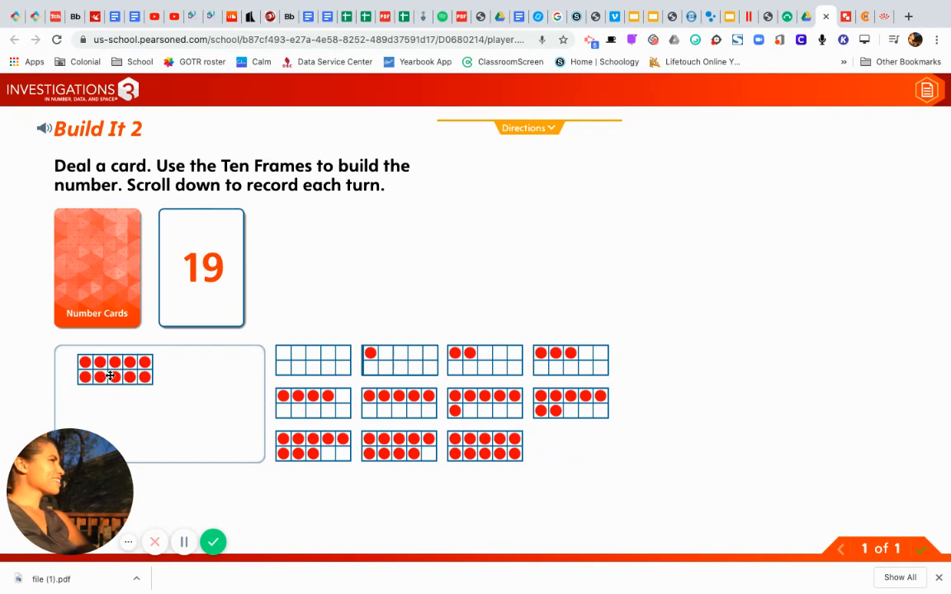
mouse_move(207, 295)
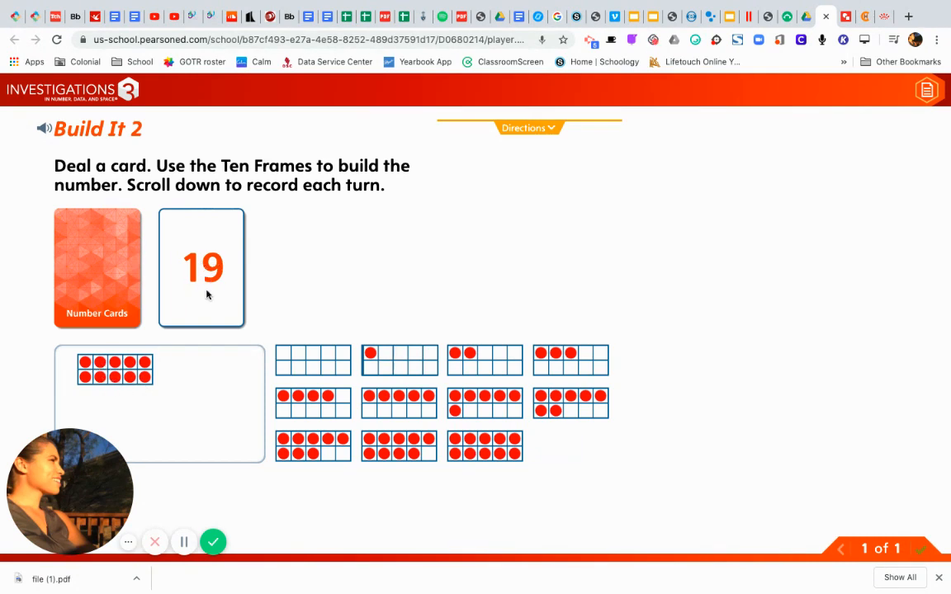
mouse_move(391, 431)
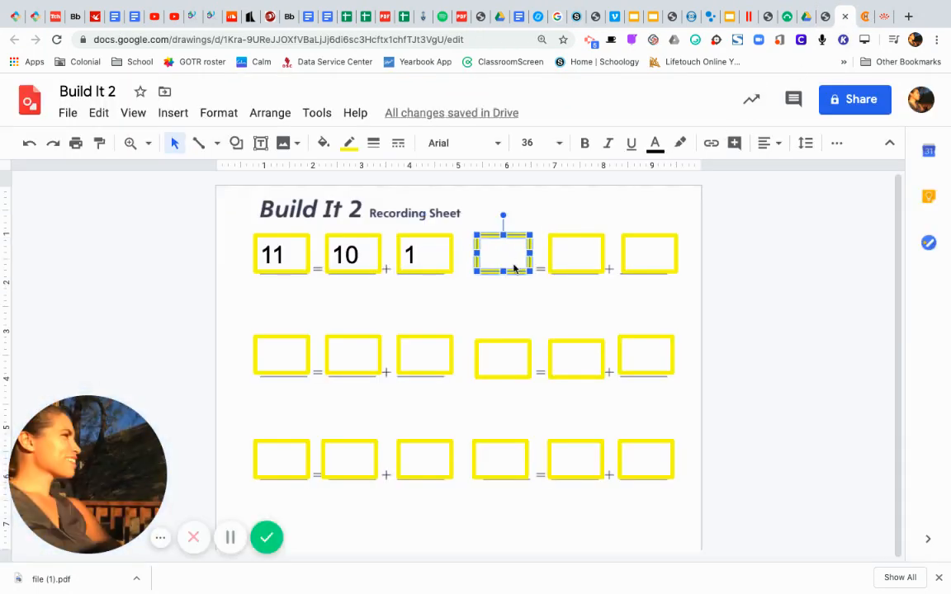
Enter 19 and 9 in the second equation so it reads 19 = 10 + 9
text(19)
click(576, 253)
text(10)
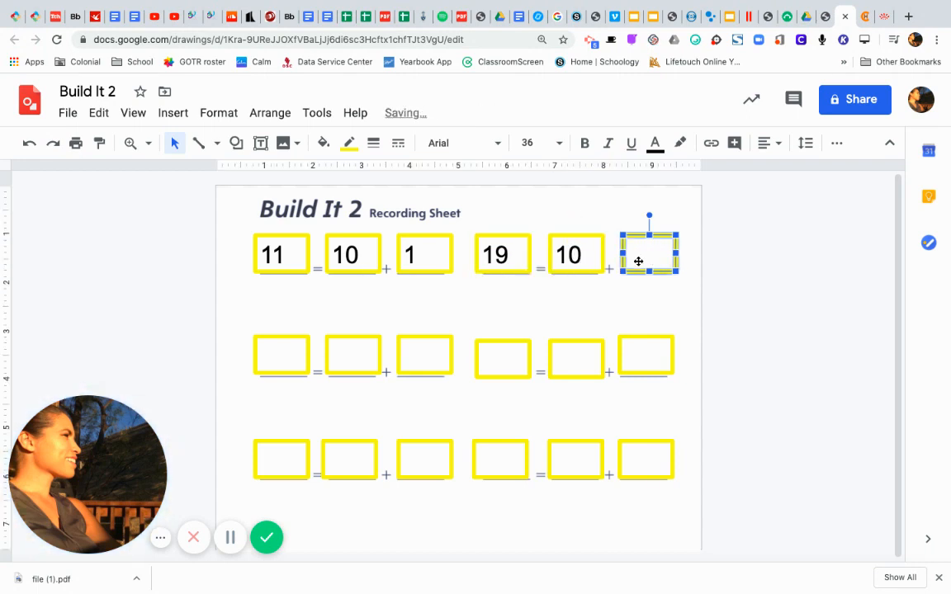
text(9)
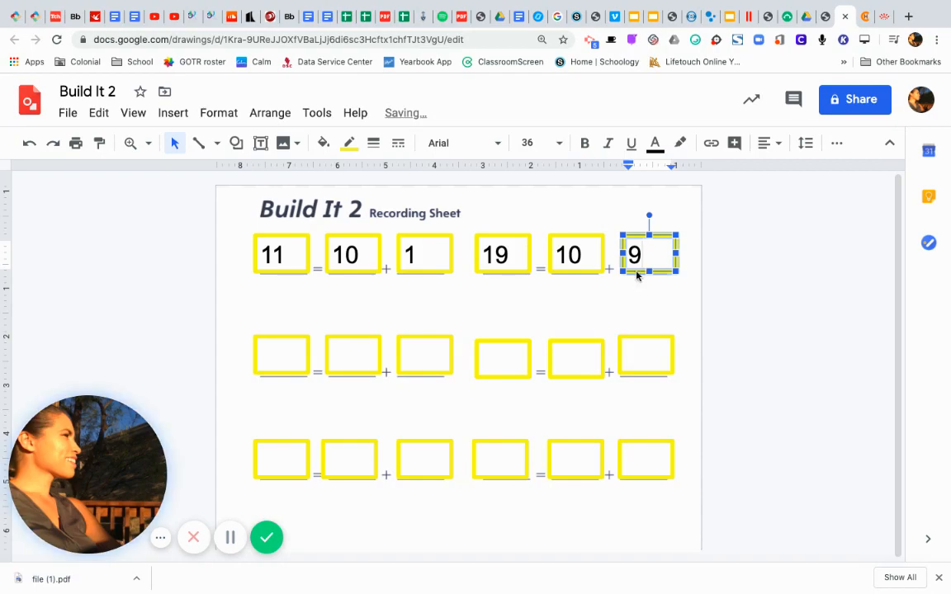